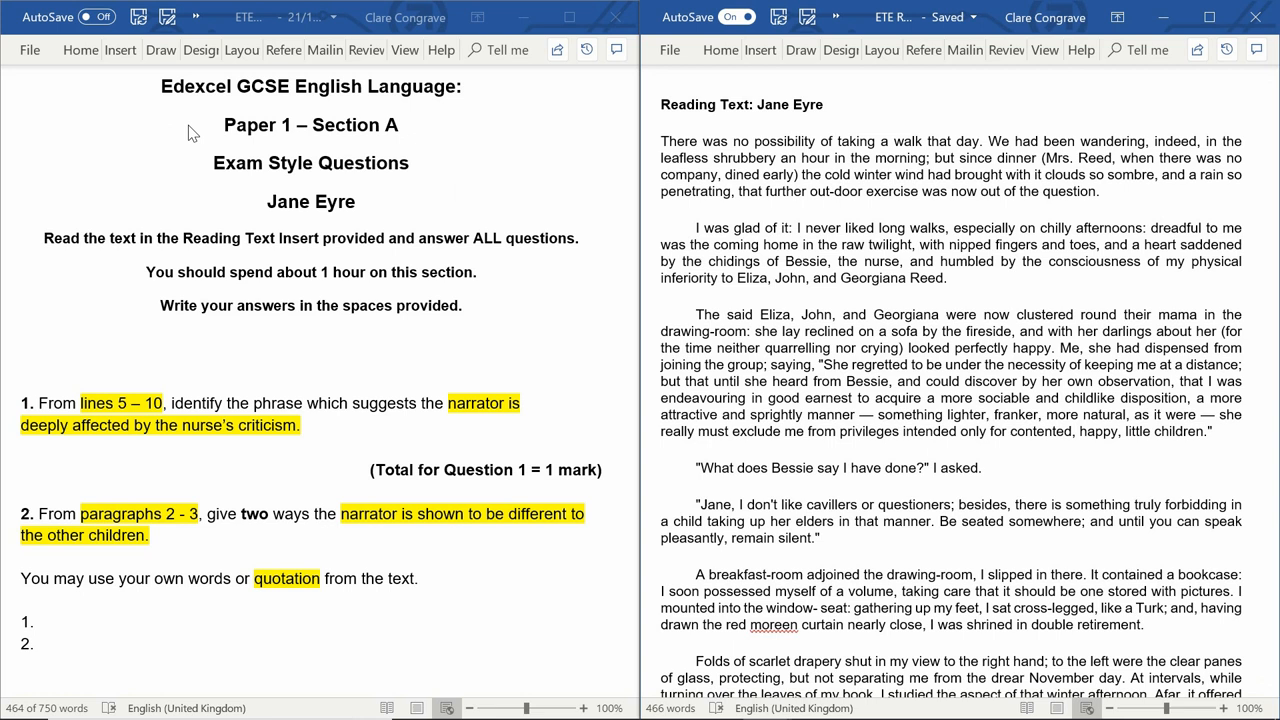
{"action": "mouse_move", "coordinate": [360, 136]}
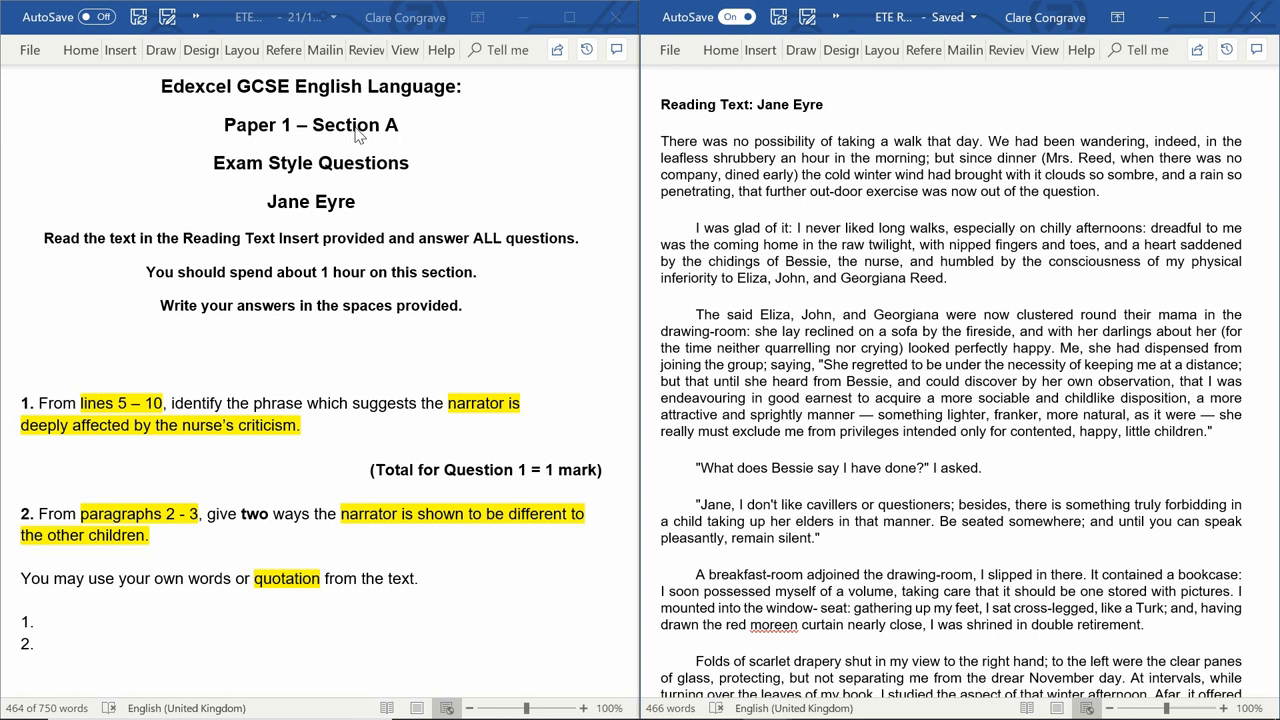
Scroll the exam questions document down until Questions 3 and 4 are in view.
{"action": "scroll", "scroll_direction": "down", "scroll_amount": 3}
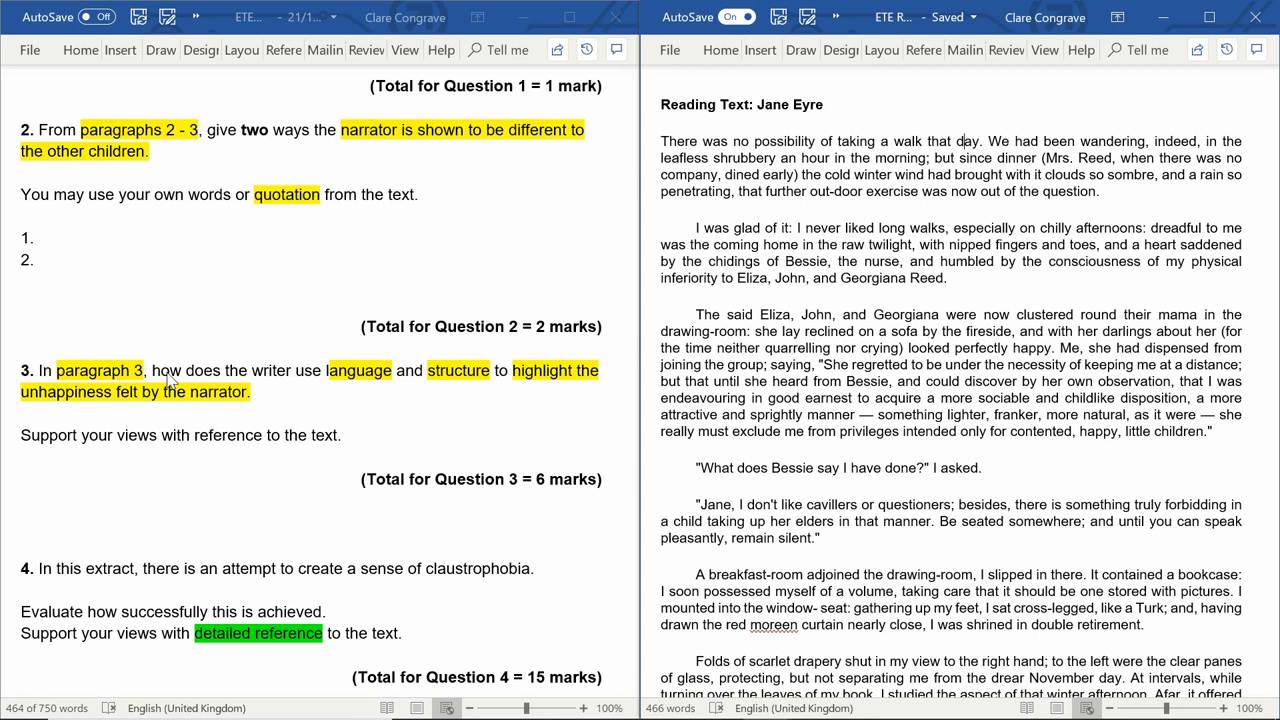
{"action": "mouse_move", "coordinate": [236, 410]}
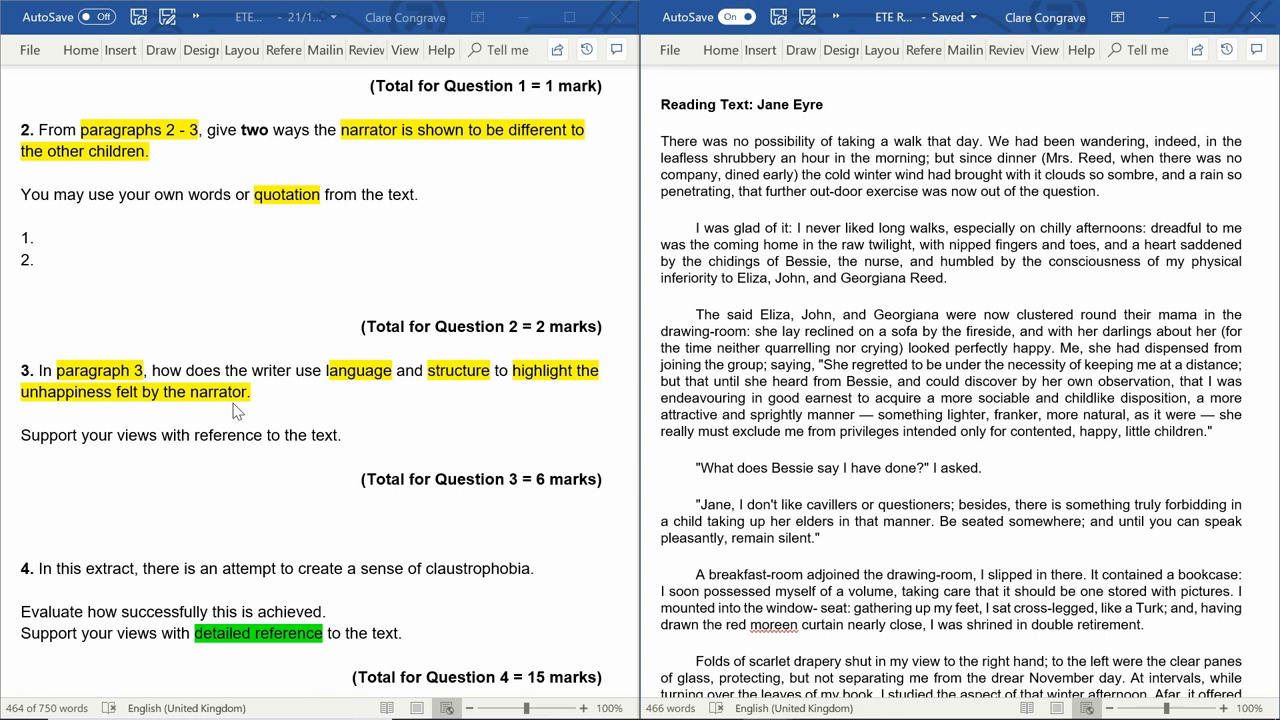
{"action": "mouse_move", "coordinate": [204, 418]}
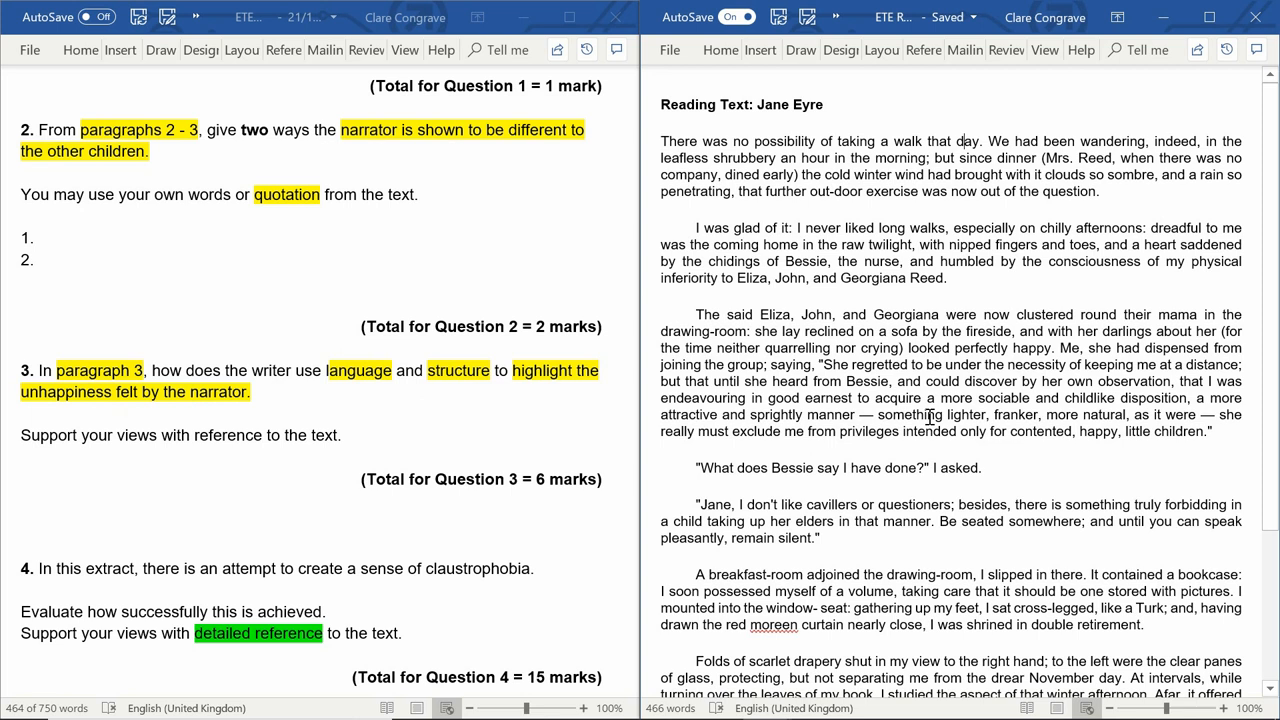
{"action": "mouse_move", "coordinate": [770, 452]}
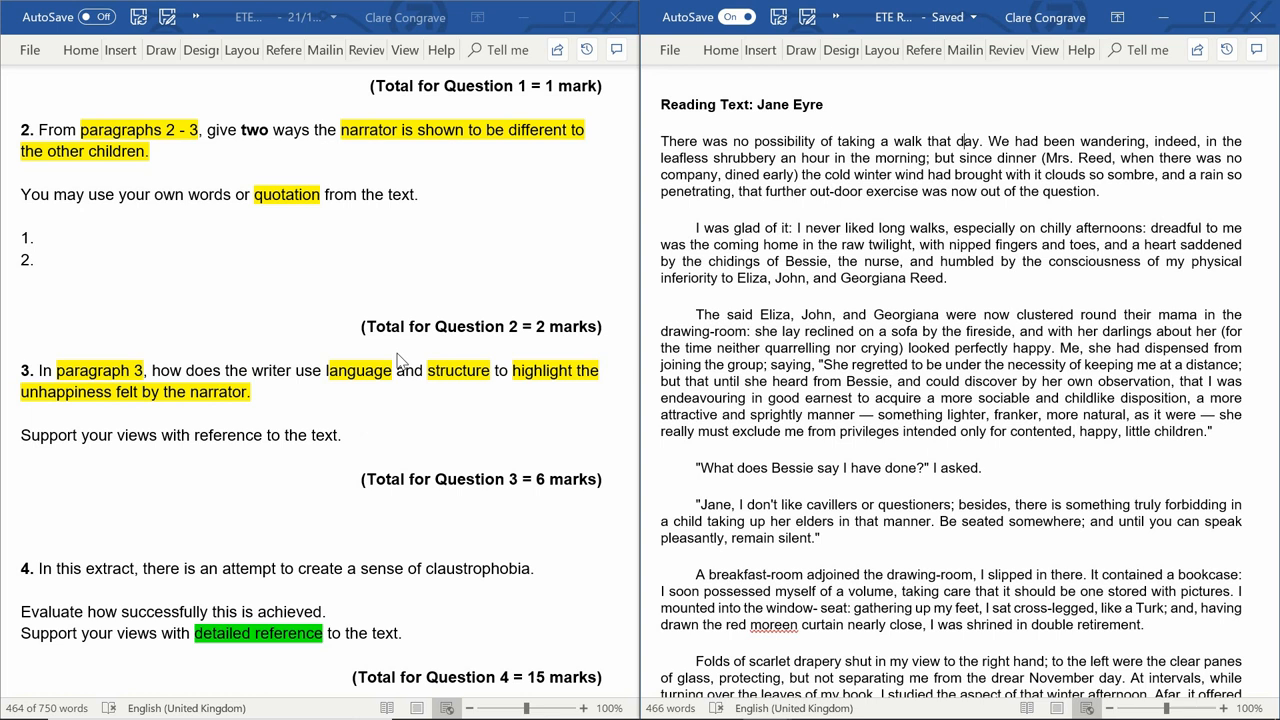
{"action": "mouse_move", "coordinate": [384, 352]}
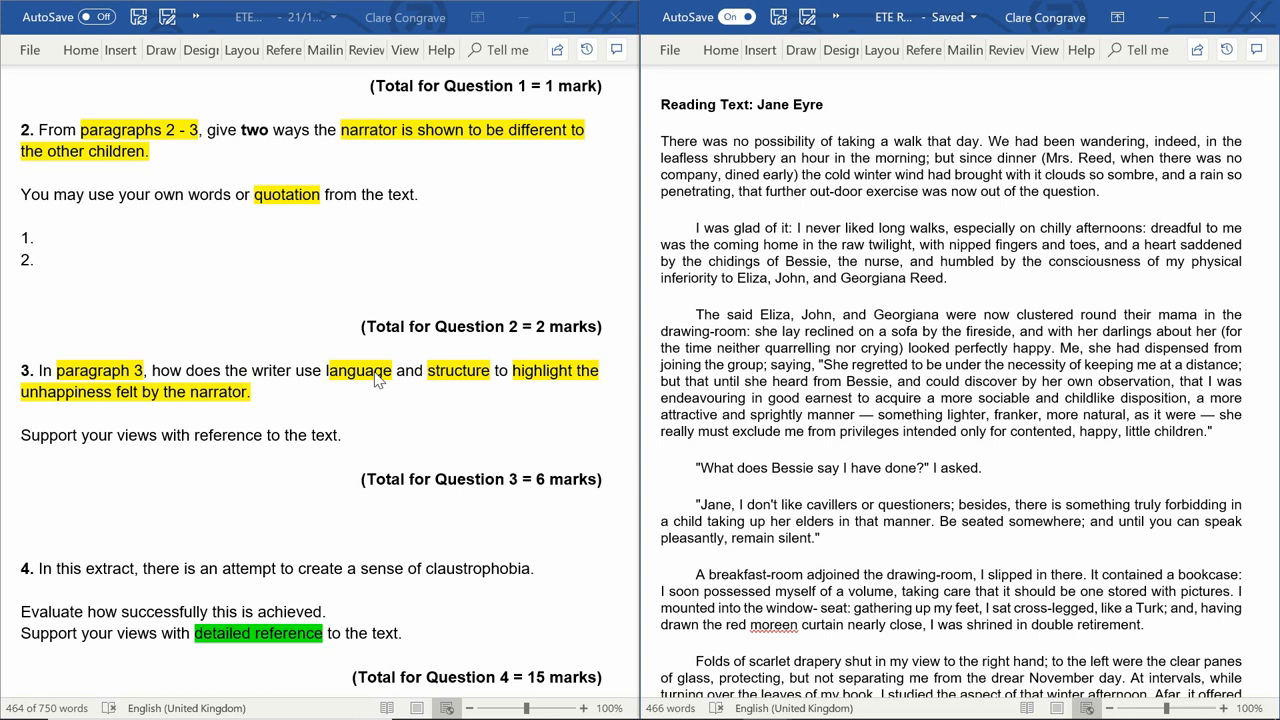
{"action": "mouse_move", "coordinate": [296, 452]}
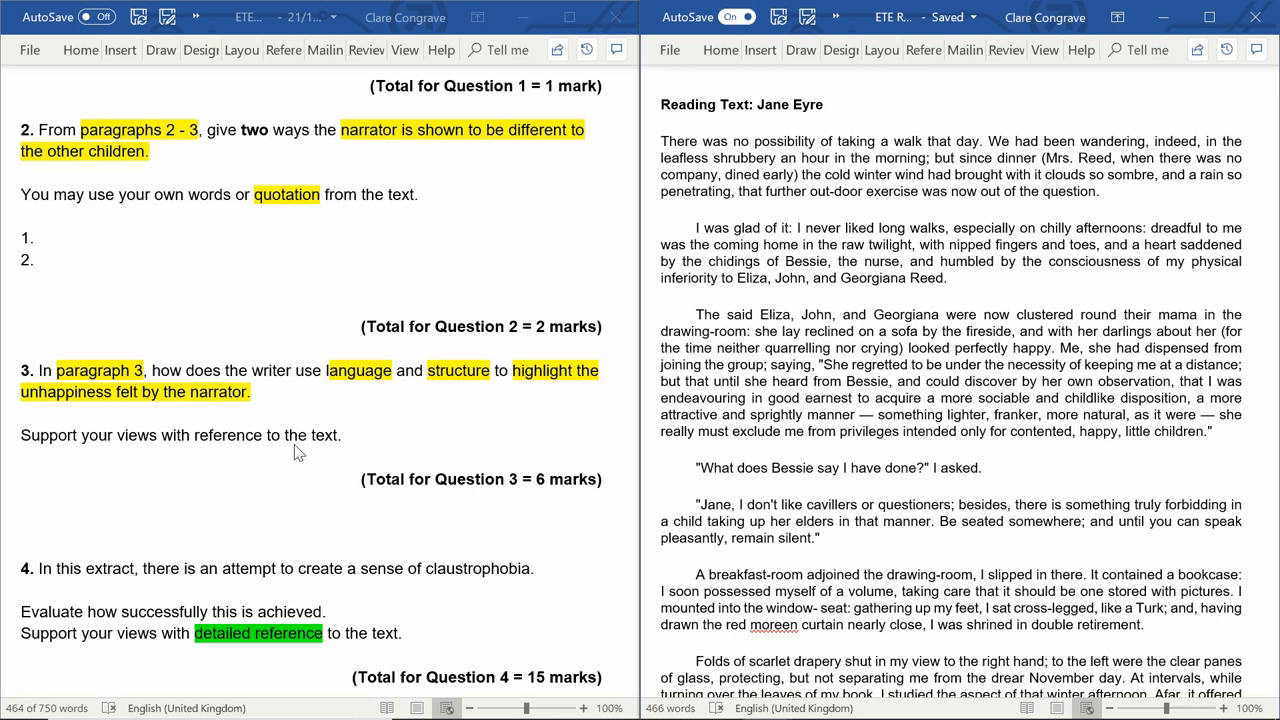
{"action": "mouse_move", "coordinate": [164, 400]}
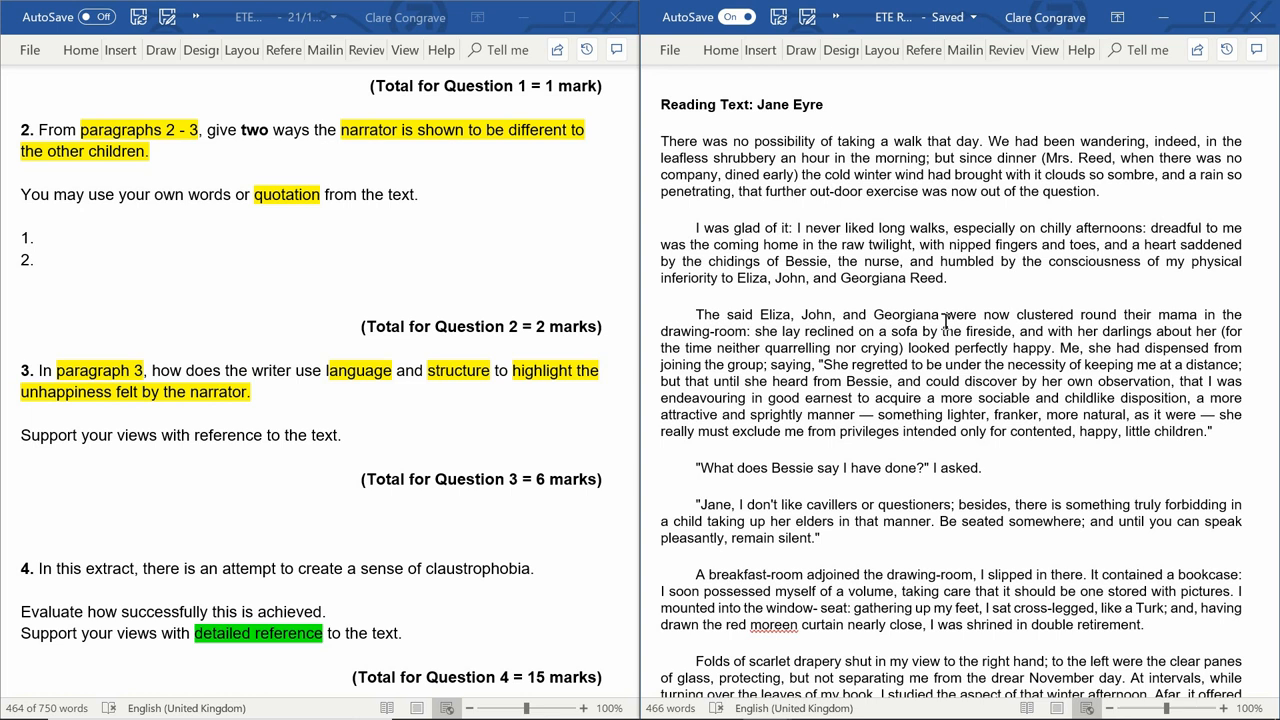
{"action": "left_click", "coordinate": [964, 140]}
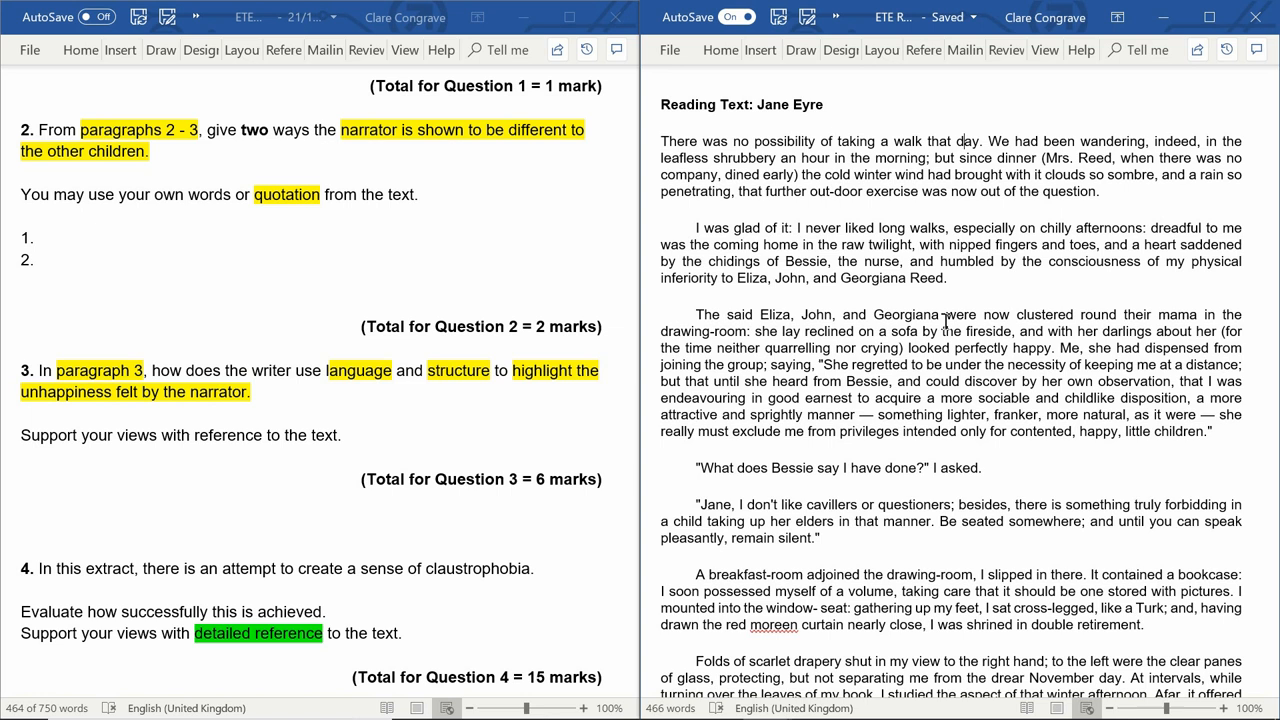
{"action": "mouse_move", "coordinate": [856, 322]}
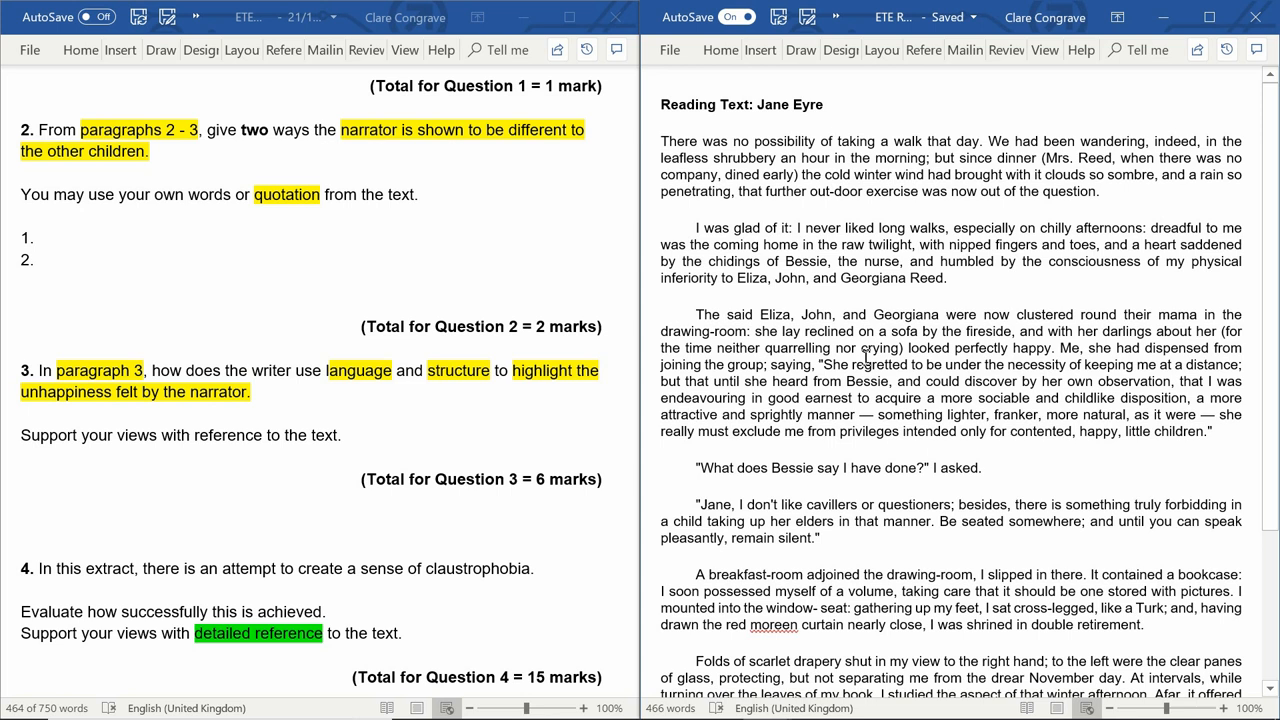
{"action": "mouse_move", "coordinate": [864, 352]}
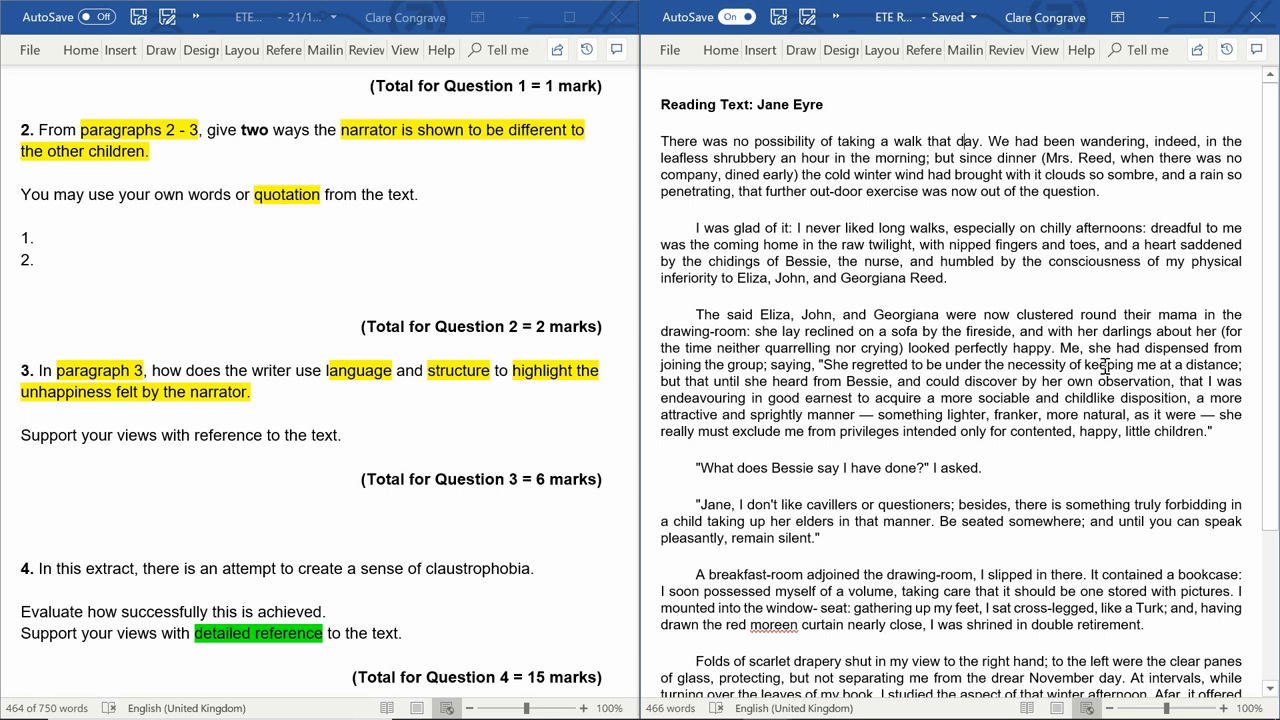
{"action": "mouse_move", "coordinate": [1104, 366]}
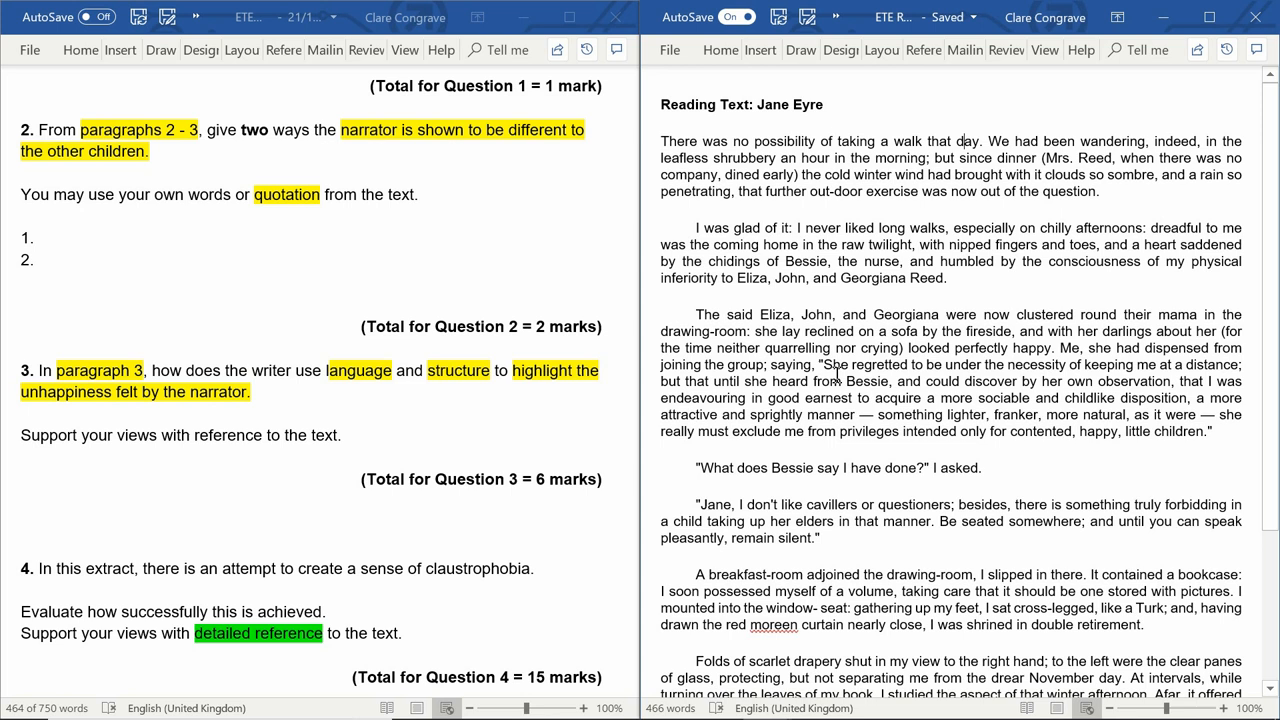
{"action": "mouse_move", "coordinate": [984, 370]}
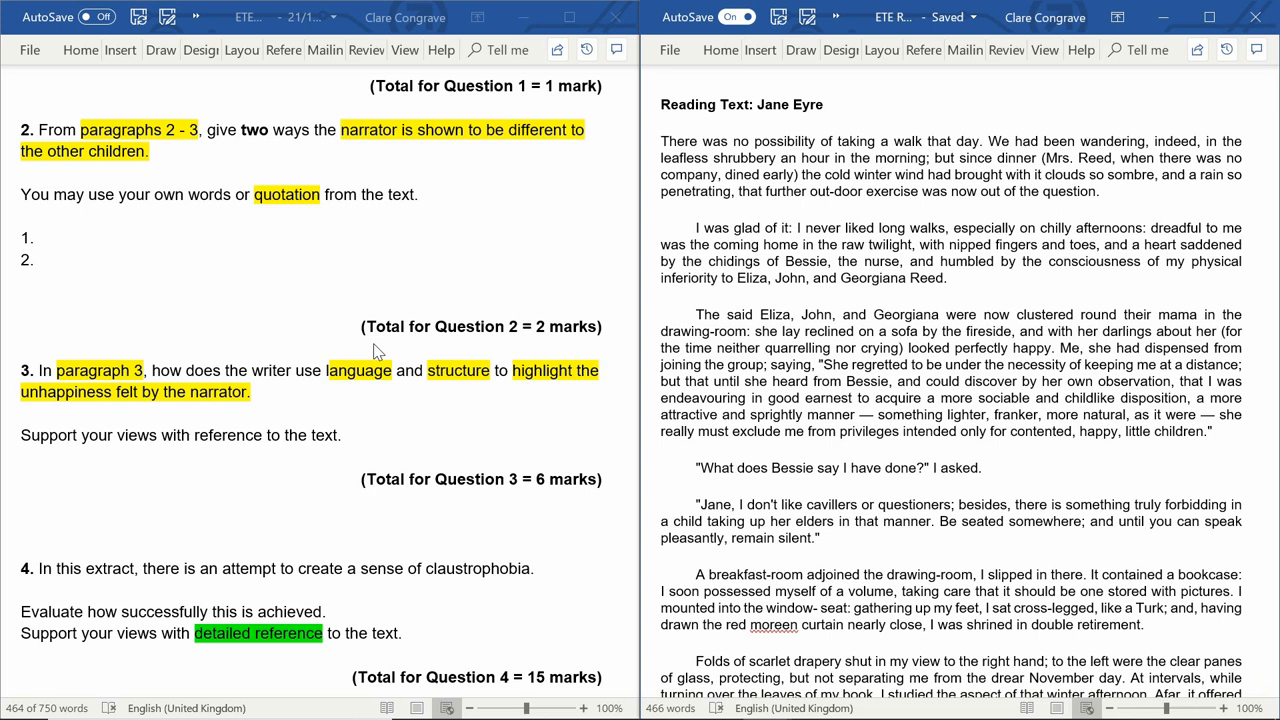
{"action": "mouse_move", "coordinate": [894, 402]}
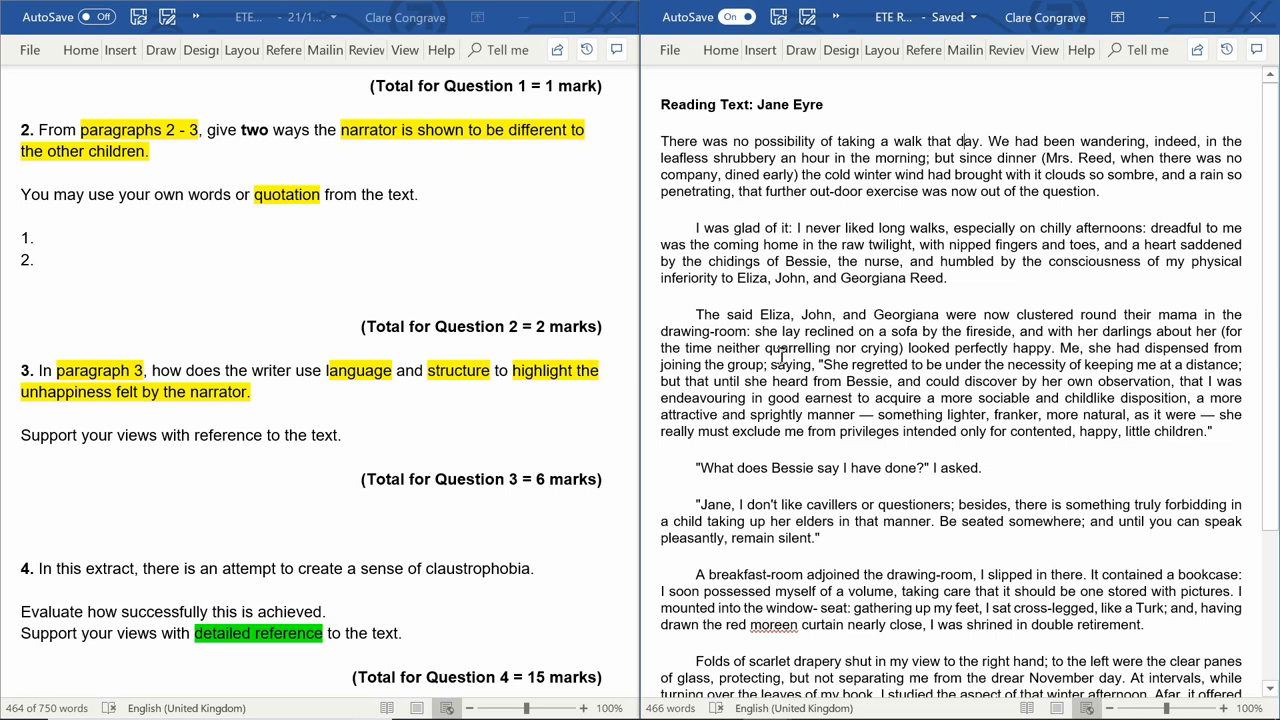
{"action": "mouse_move", "coordinate": [1152, 370]}
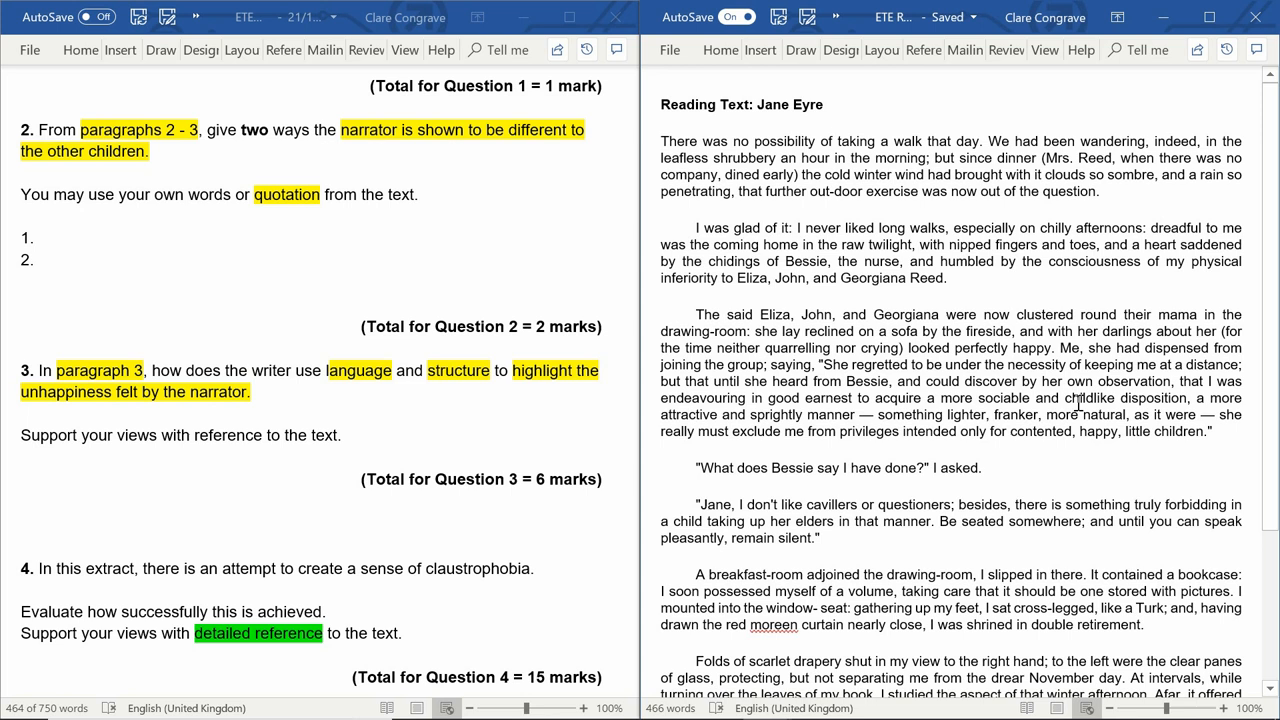
{"action": "mouse_move", "coordinate": [988, 402]}
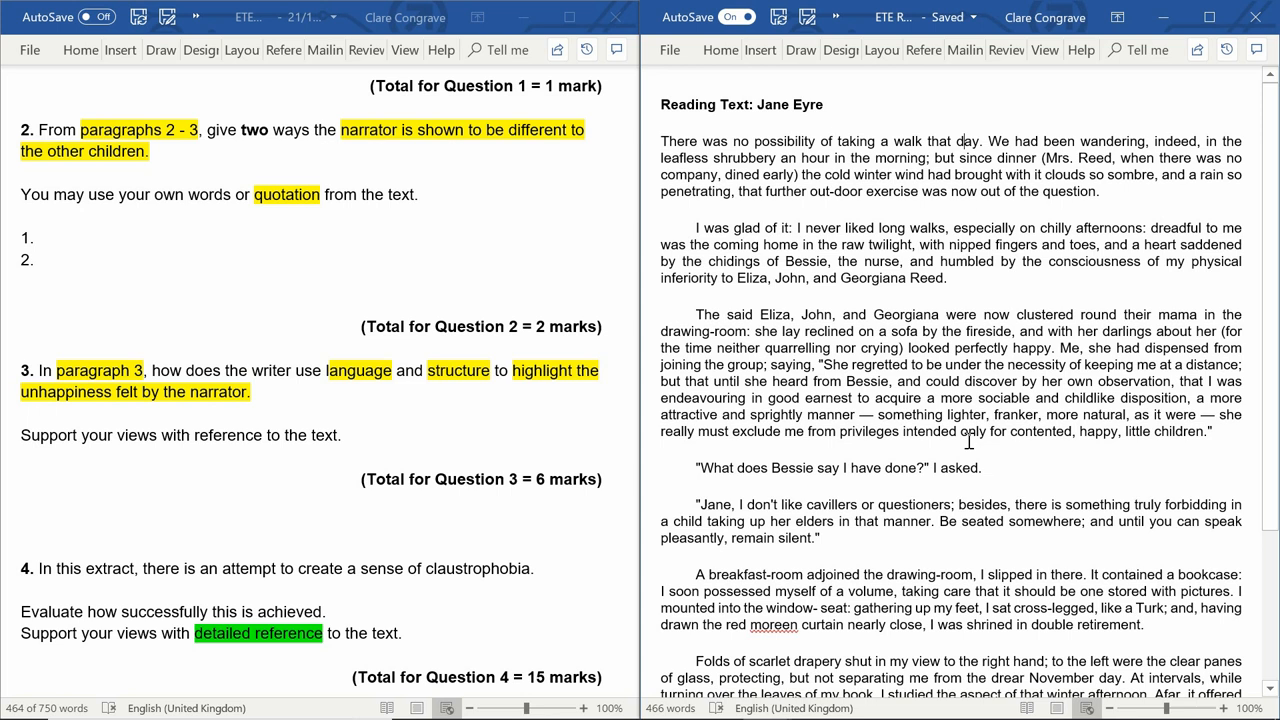
{"action": "mouse_move", "coordinate": [1112, 464]}
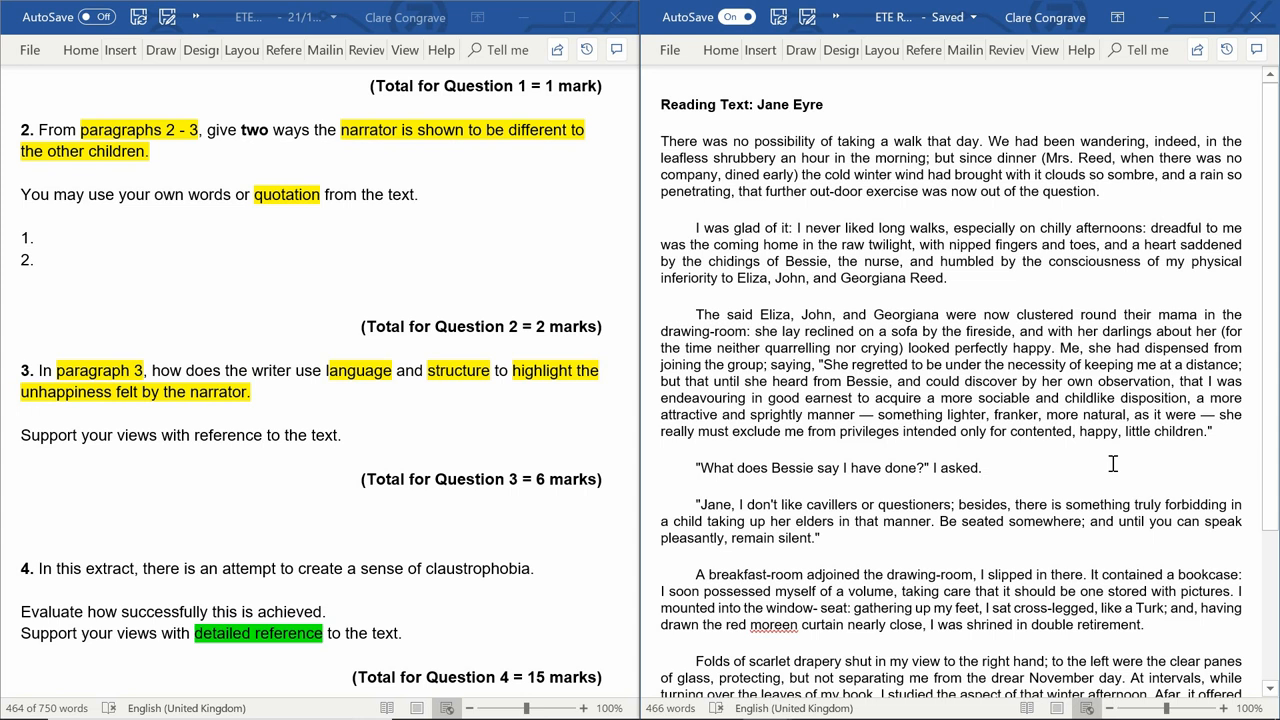
{"action": "mouse_move", "coordinate": [884, 388]}
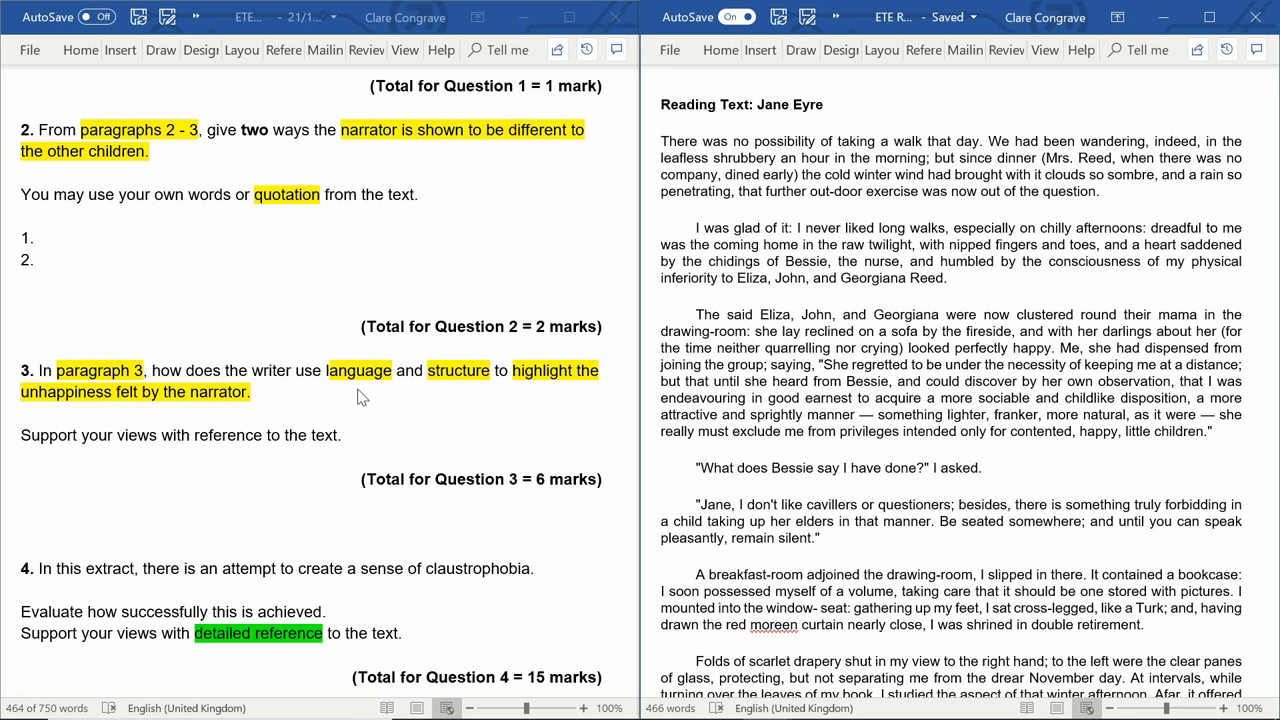
{"action": "scroll", "scroll_direction": "down", "scroll_amount": 3}
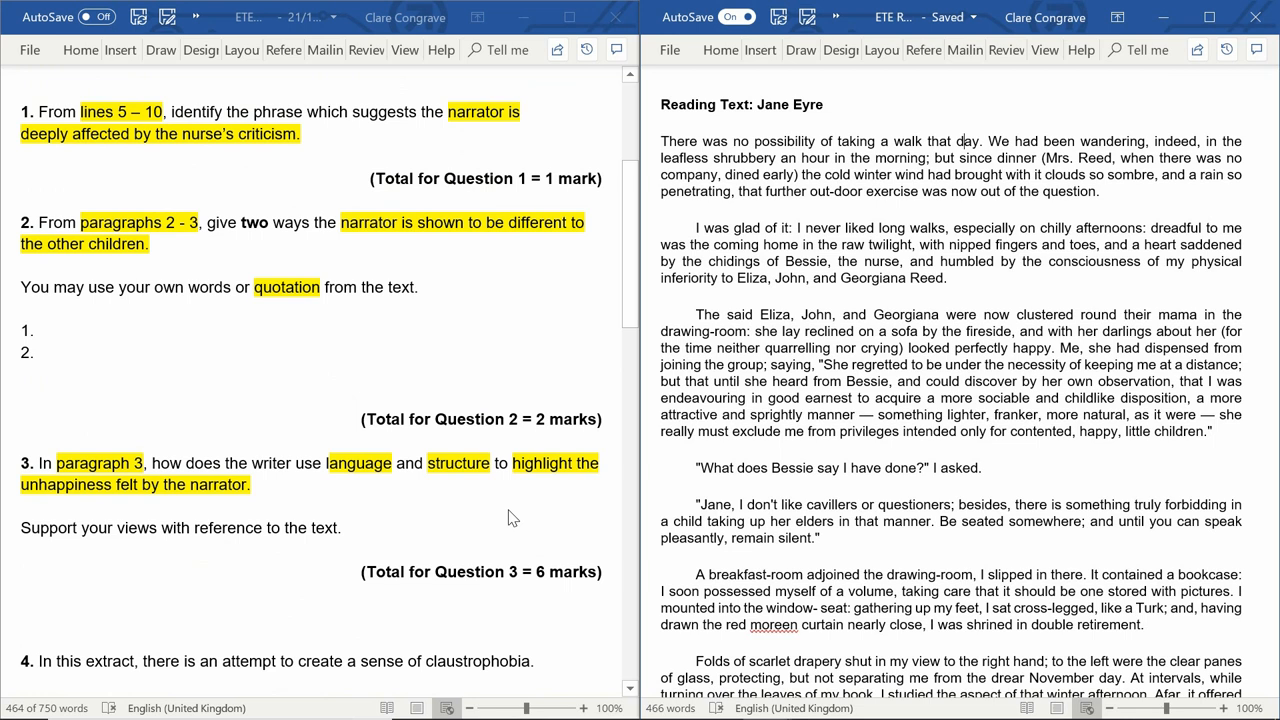
{"action": "scroll", "scroll_direction": "up", "scroll_amount": 3}
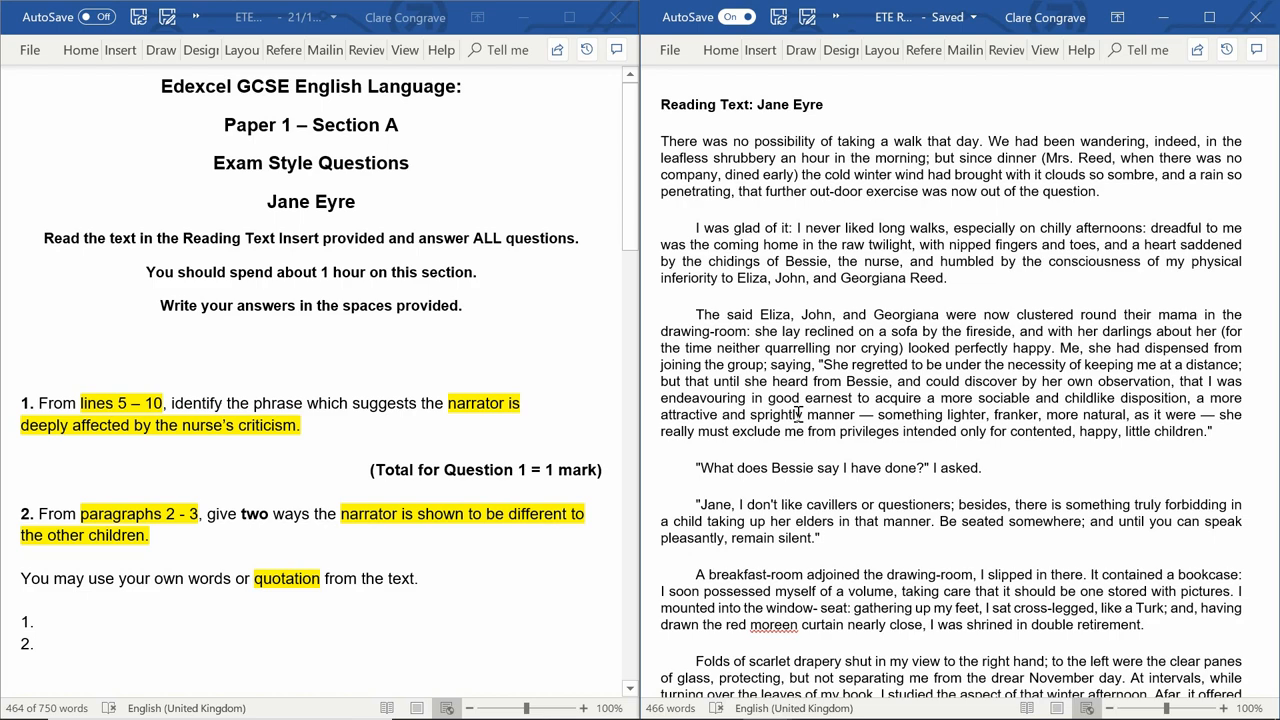
{"action": "scroll", "scroll_direction": "down", "scroll_amount": 3}
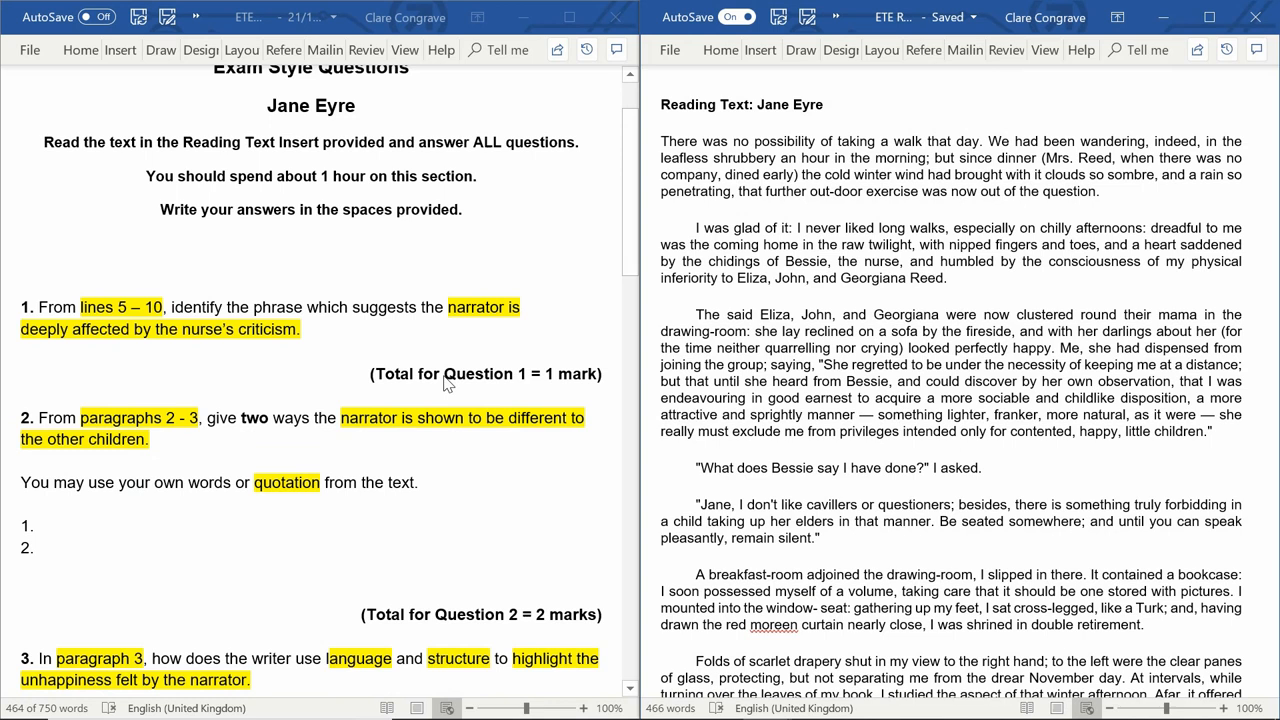
{"action": "scroll", "scroll_direction": "down", "scroll_amount": 3}
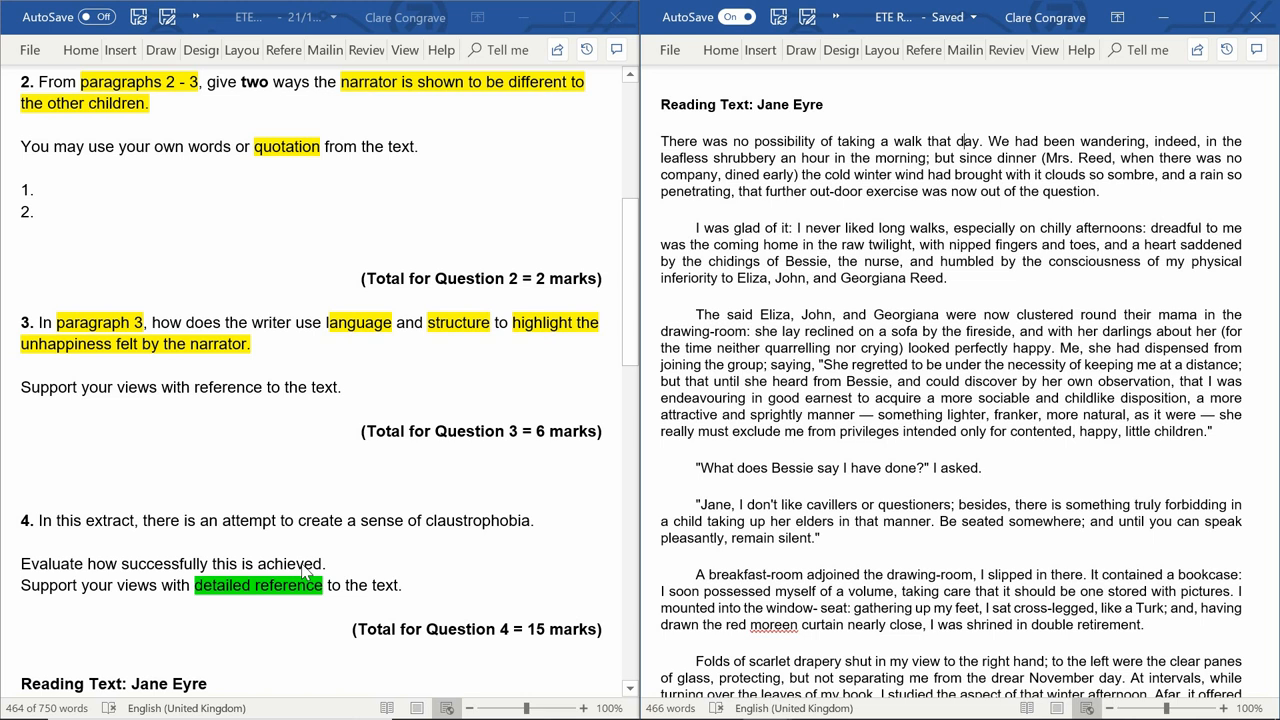